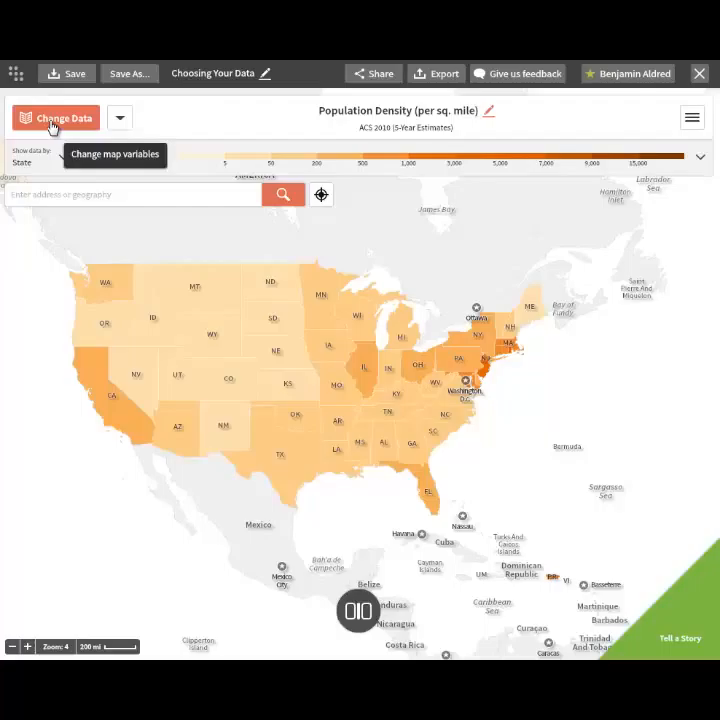
Step: Bring up the Change Data variable chooser over the population density map
{"action": "left_click", "coordinate": [54, 118]}
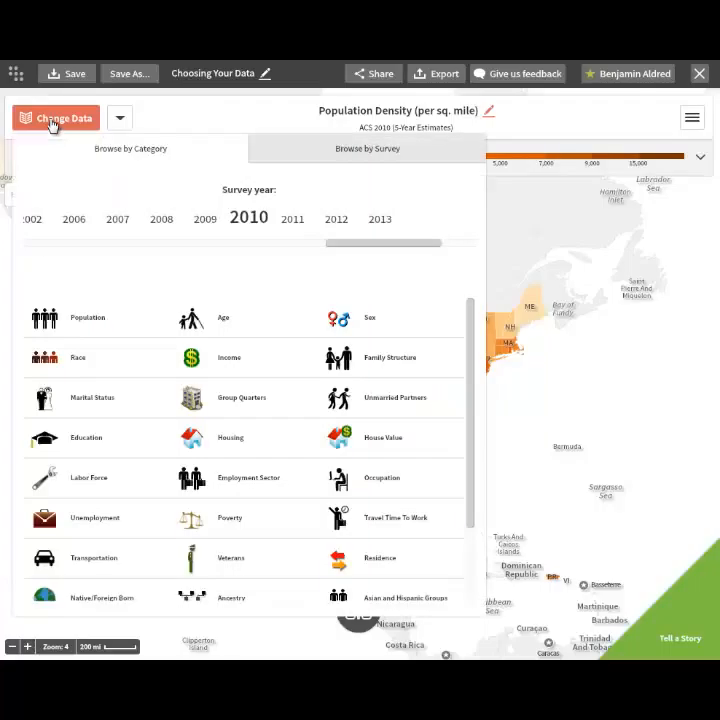
{"action": "mouse_move", "coordinate": [124, 148]}
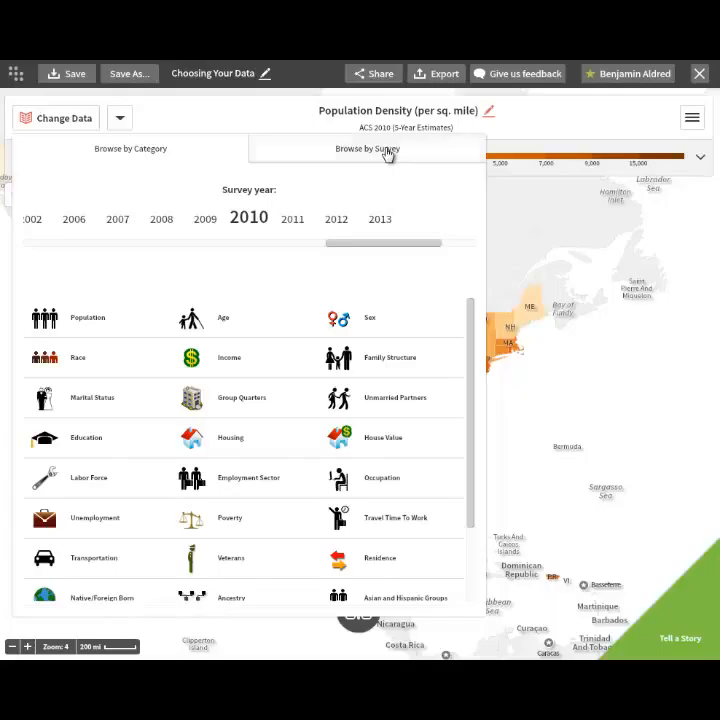
Step: Browse the data by survey, showing ACS 2010 5-Year, table T2, Population Density
{"action": "left_click", "coordinate": [368, 148]}
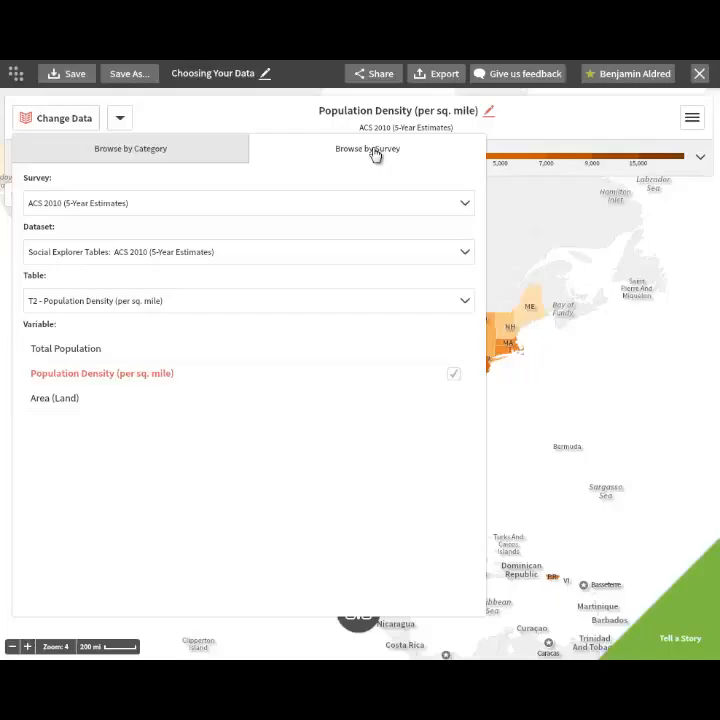
{"action": "mouse_move", "coordinate": [364, 158]}
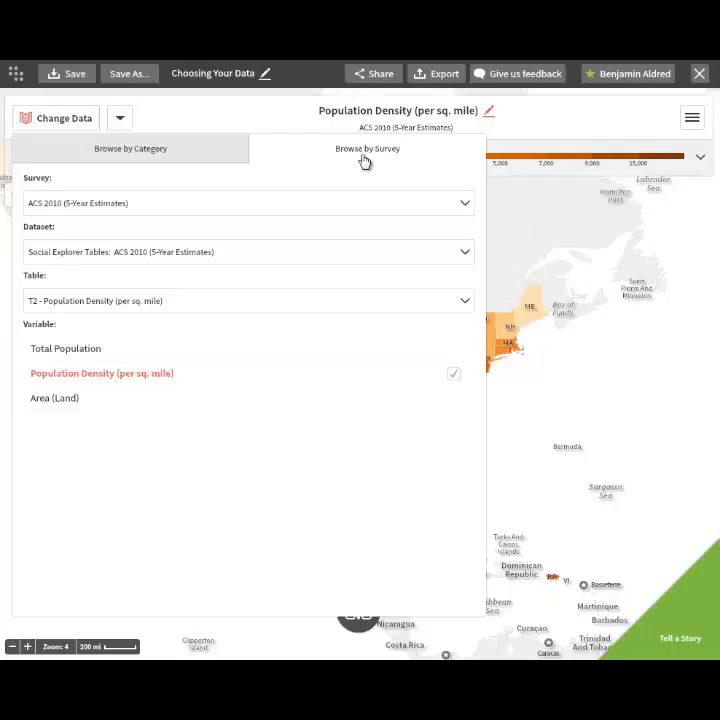
{"action": "mouse_move", "coordinate": [384, 168]}
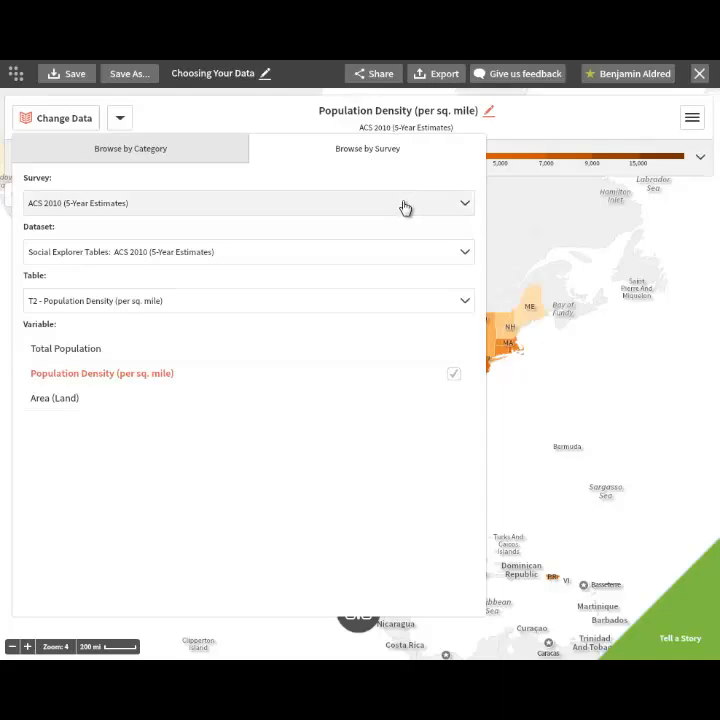
Step: Expand the Survey list and look through the available ACS, census and other surveys
{"action": "left_click", "coordinate": [248, 204]}
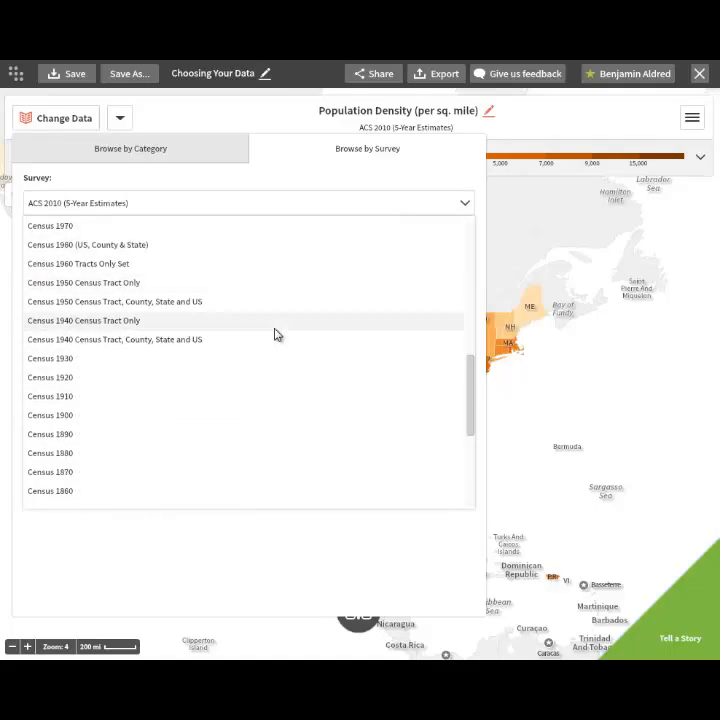
{"action": "scroll", "scroll_direction": "down", "scroll_amount": 3}
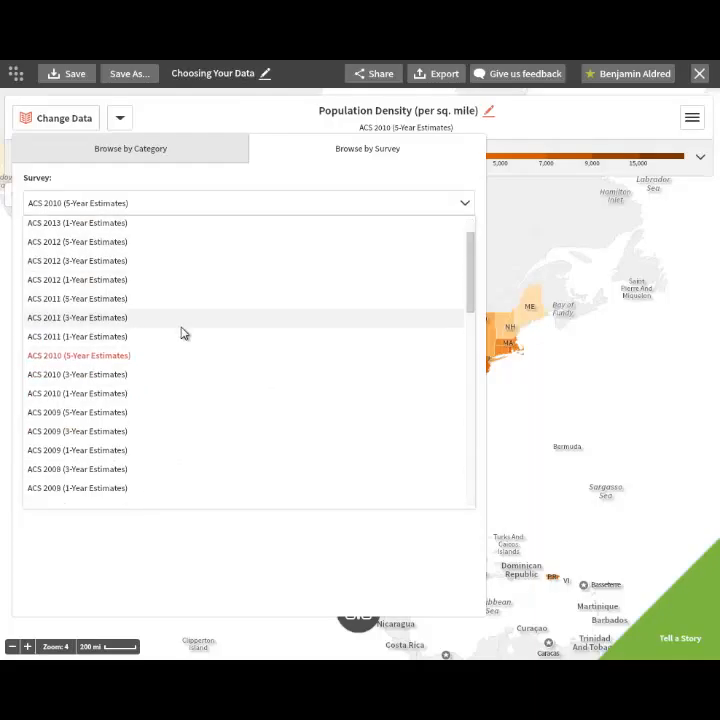
{"action": "scroll", "scroll_direction": "down", "scroll_amount": 3}
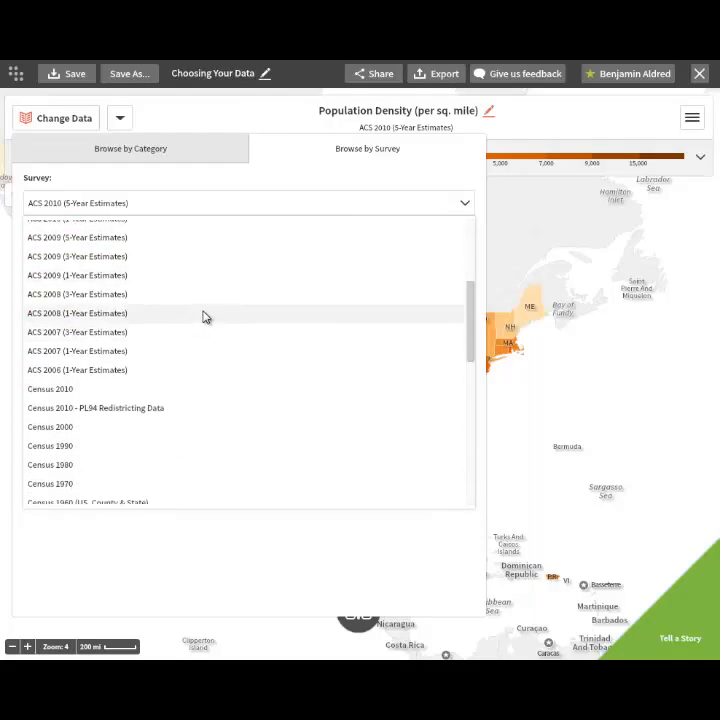
{"action": "scroll", "scroll_direction": "down", "scroll_amount": 3}
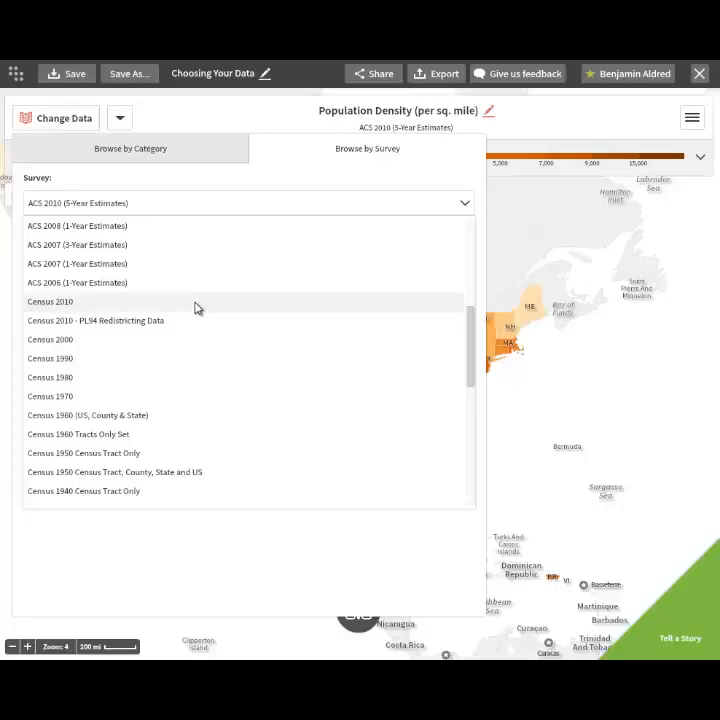
{"action": "scroll", "scroll_direction": "down", "scroll_amount": 3}
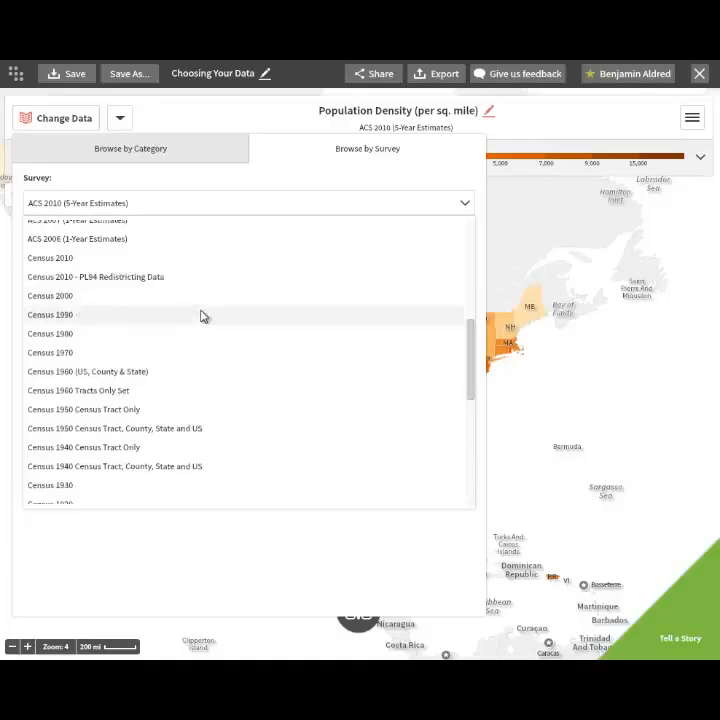
{"action": "scroll", "scroll_direction": "down", "scroll_amount": 3}
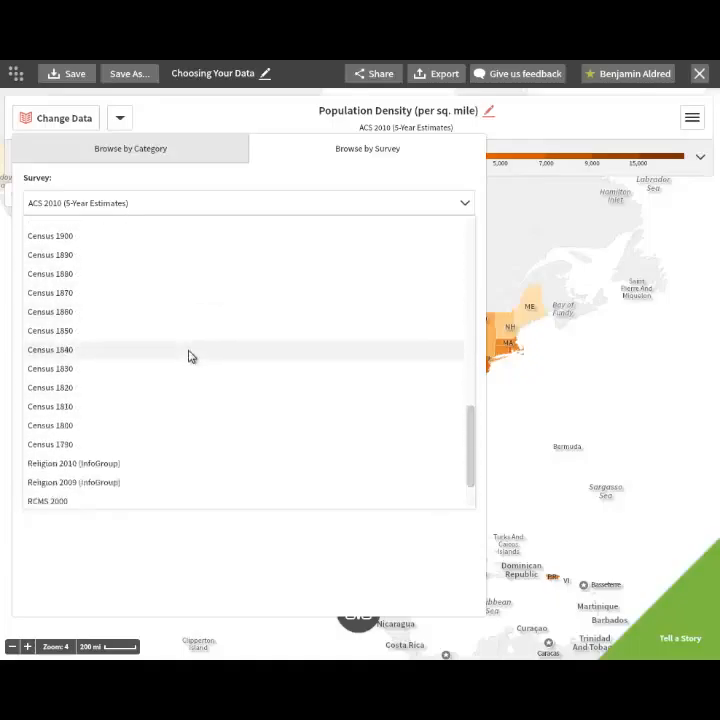
{"action": "scroll", "scroll_direction": "down", "scroll_amount": 3}
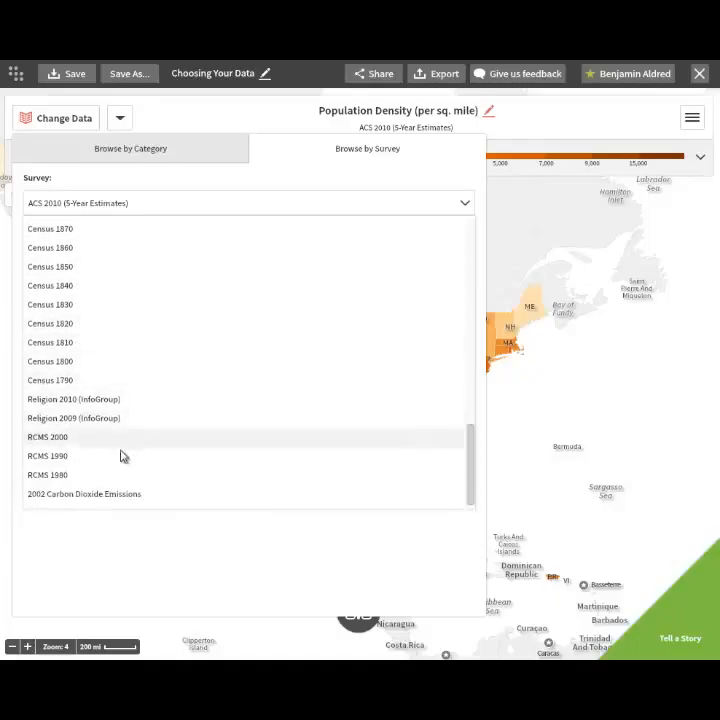
{"action": "mouse_move", "coordinate": [184, 404]}
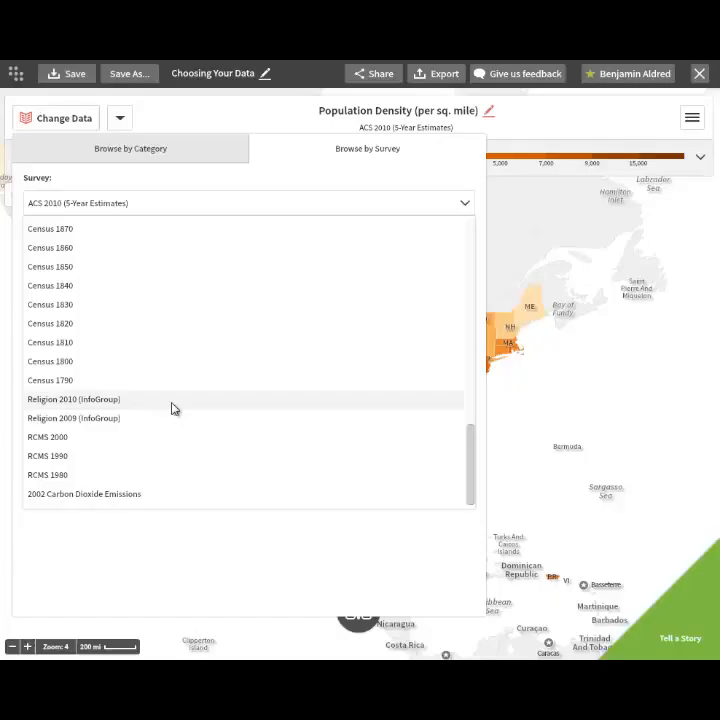
{"action": "mouse_move", "coordinate": [172, 408]}
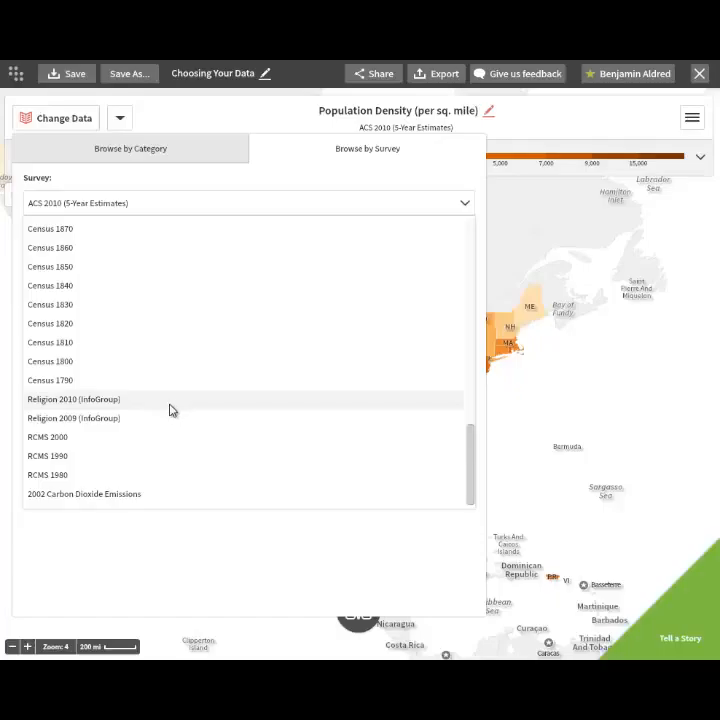
{"action": "mouse_move", "coordinate": [164, 448]}
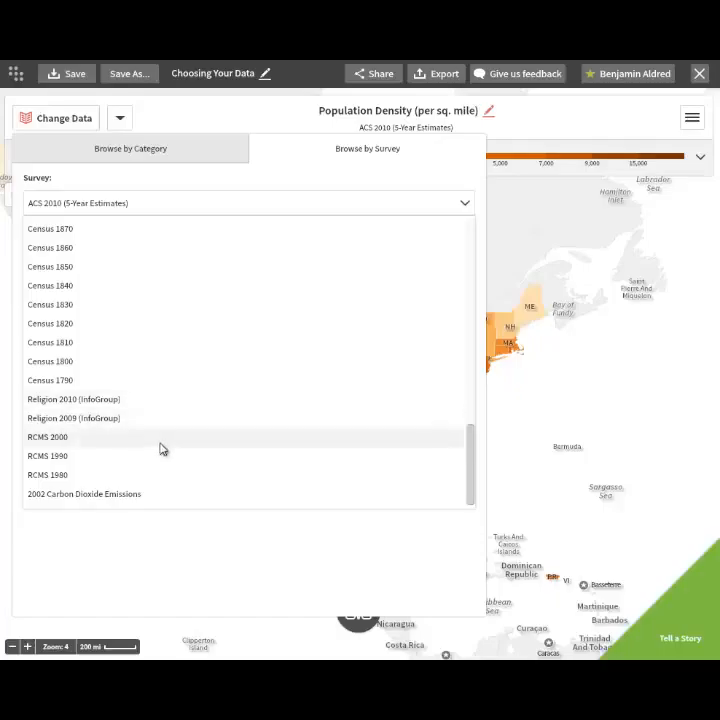
{"action": "mouse_move", "coordinate": [168, 448]}
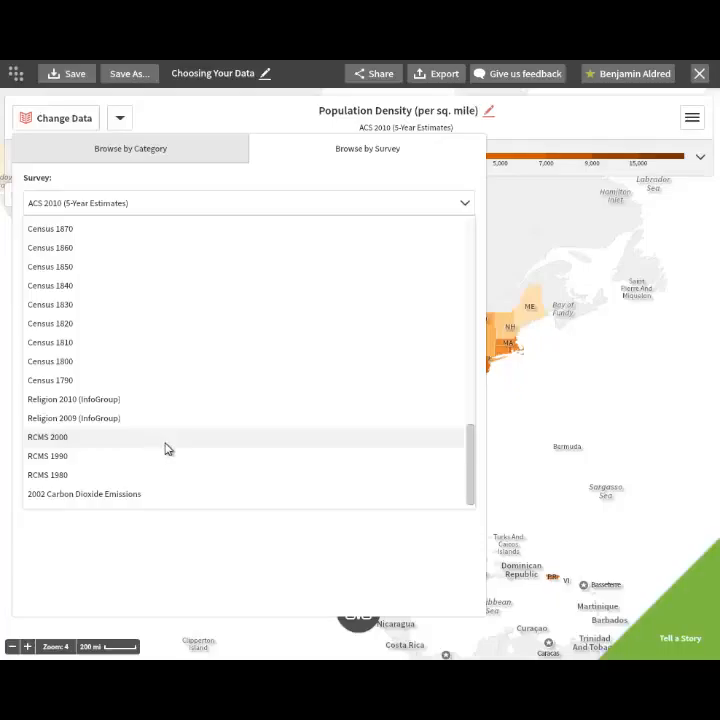
{"action": "mouse_move", "coordinate": [140, 460]}
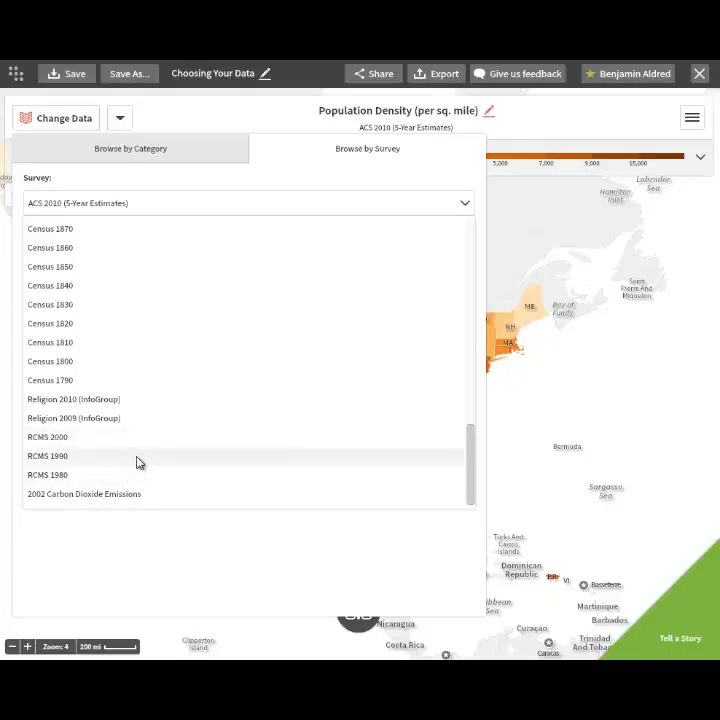
{"action": "mouse_move", "coordinate": [168, 494]}
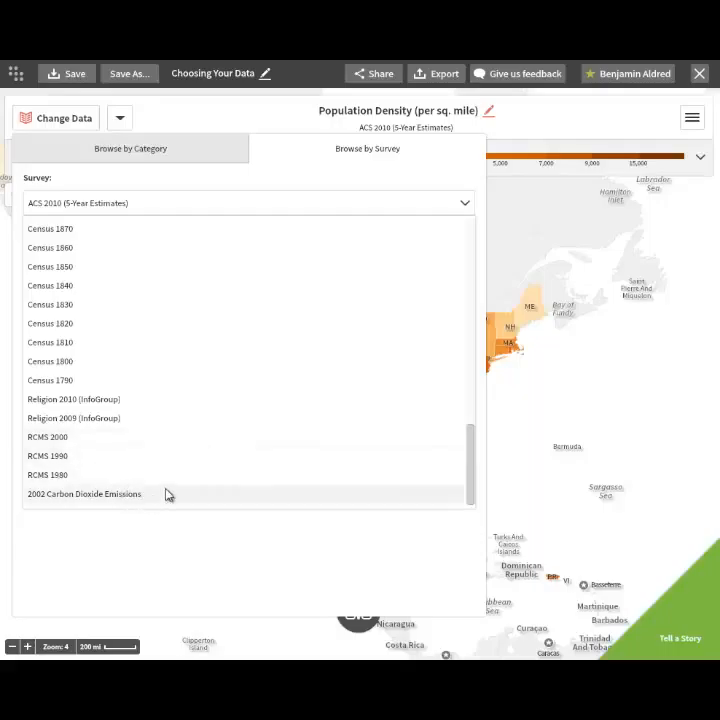
{"action": "mouse_move", "coordinate": [164, 492]}
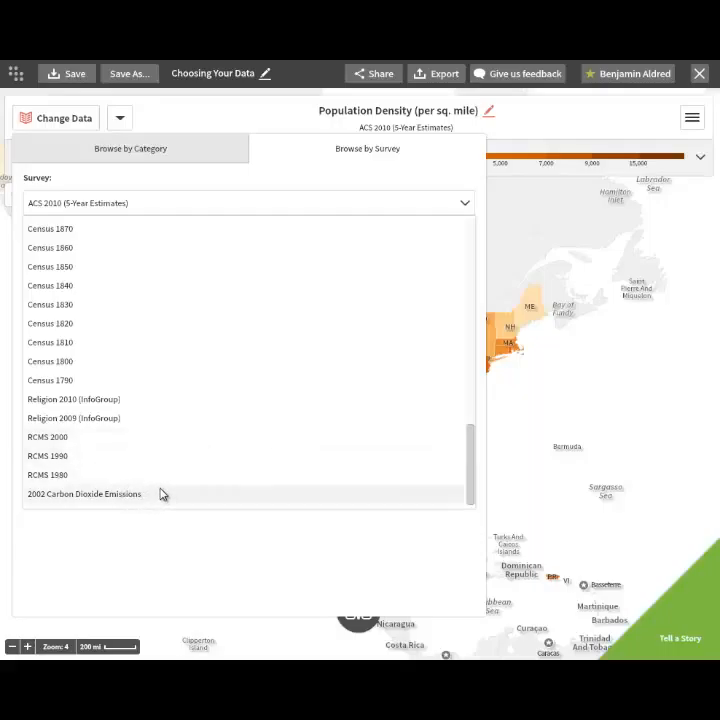
{"action": "scroll", "scroll_direction": "up", "scroll_amount": 3}
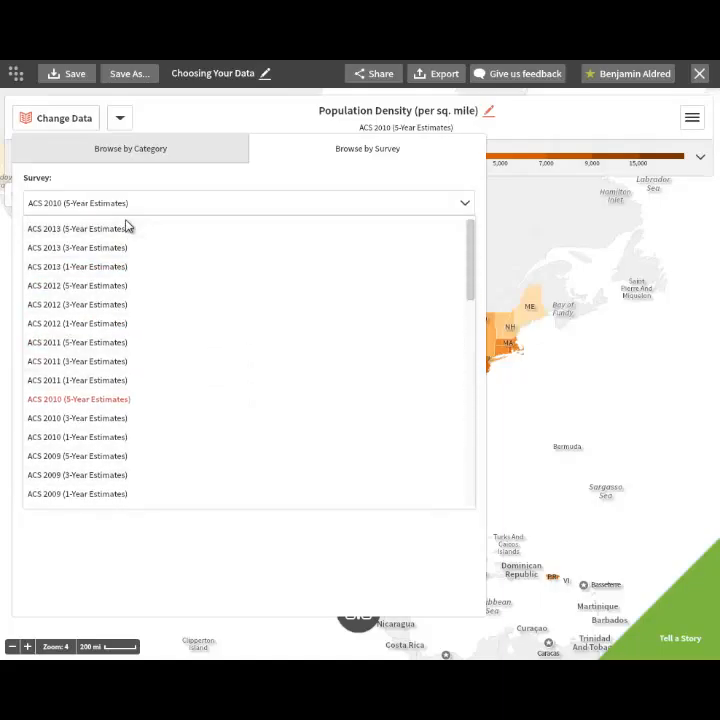
Step: Switch the survey to ACS 2013 (5-Year Estimates)
{"action": "left_click", "coordinate": [76, 228]}
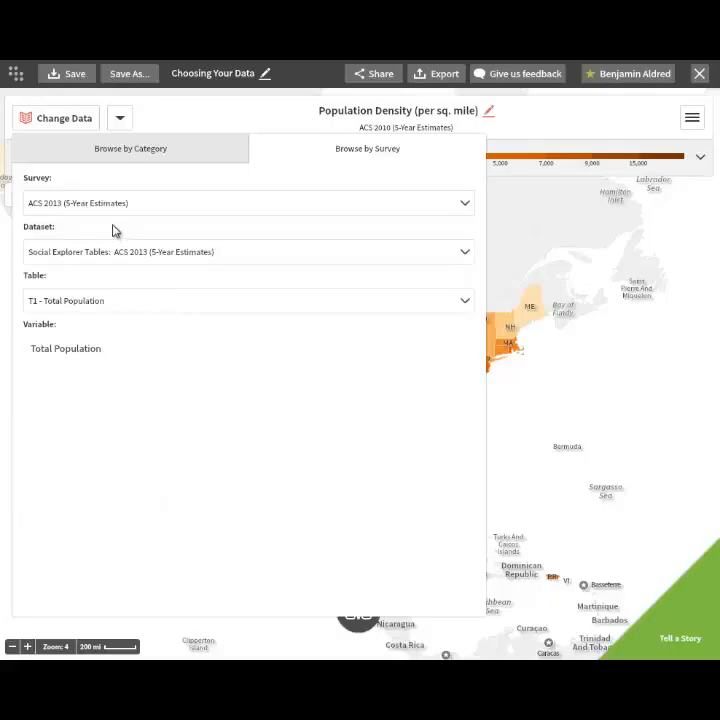
{"action": "mouse_move", "coordinate": [490, 252]}
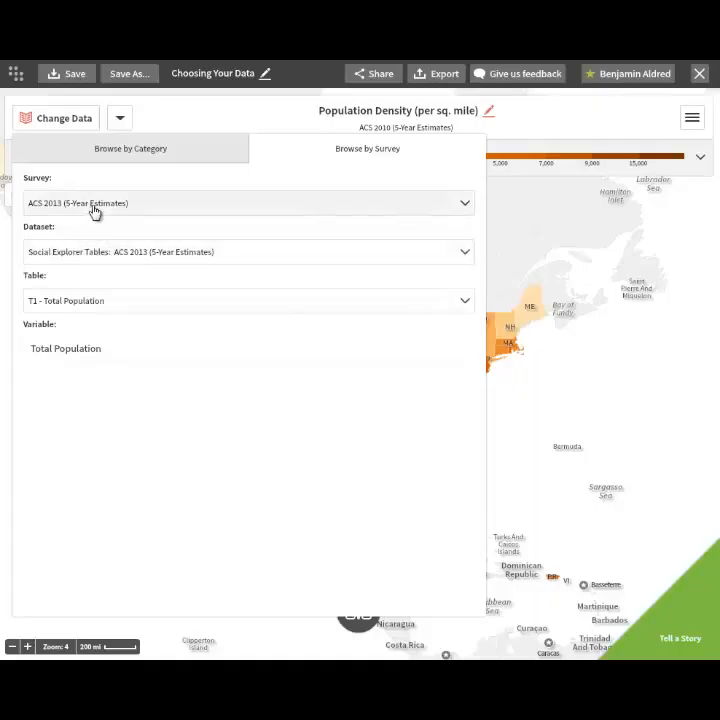
{"action": "mouse_move", "coordinate": [388, 304]}
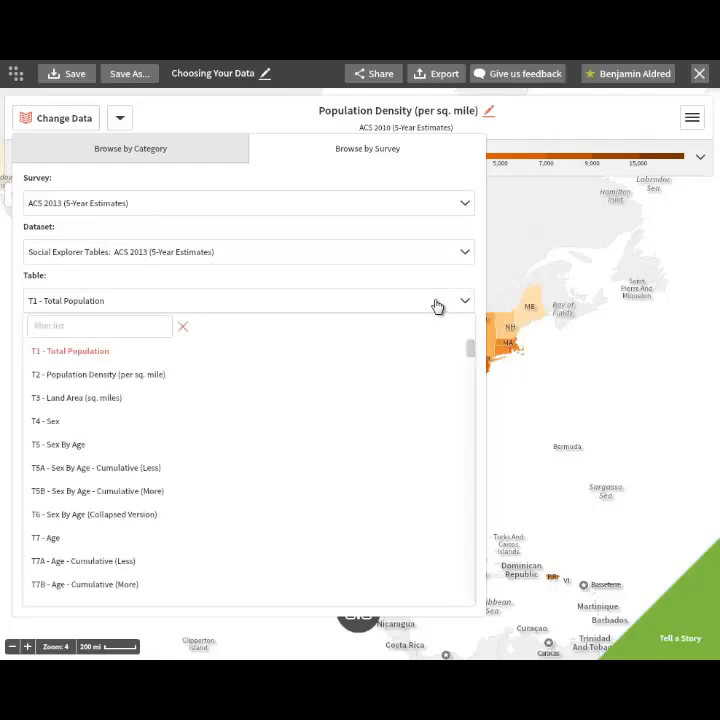
Step: Choose table T2 - Population Density (per sq. mile) and map it by state
{"action": "scroll", "scroll_direction": "down", "scroll_amount": 3}
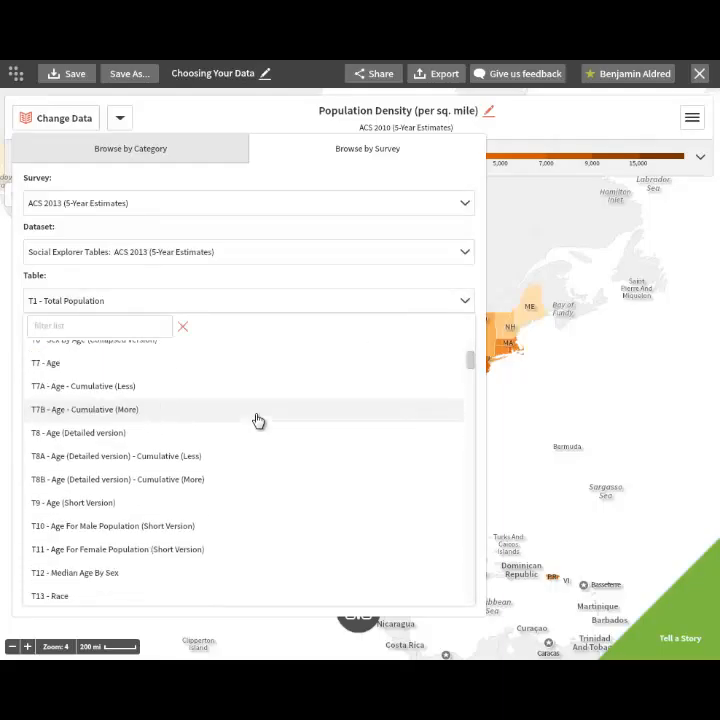
{"action": "scroll", "scroll_direction": "down", "scroll_amount": 3}
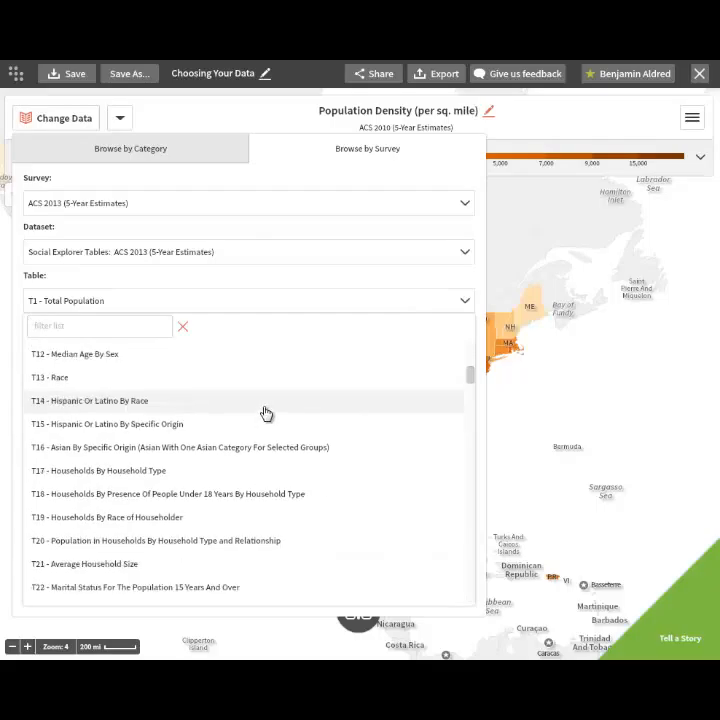
{"action": "scroll", "scroll_direction": "down", "scroll_amount": 3}
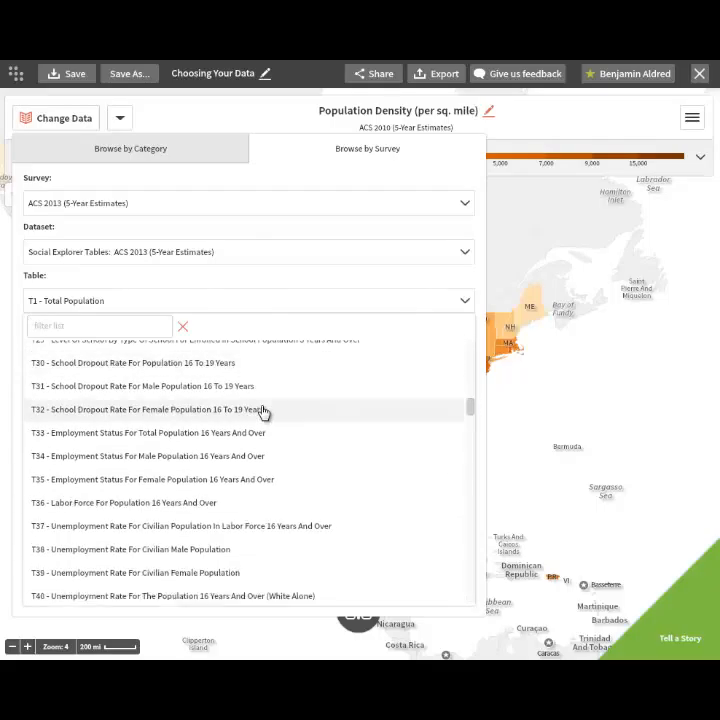
{"action": "scroll", "scroll_direction": "down", "scroll_amount": 3}
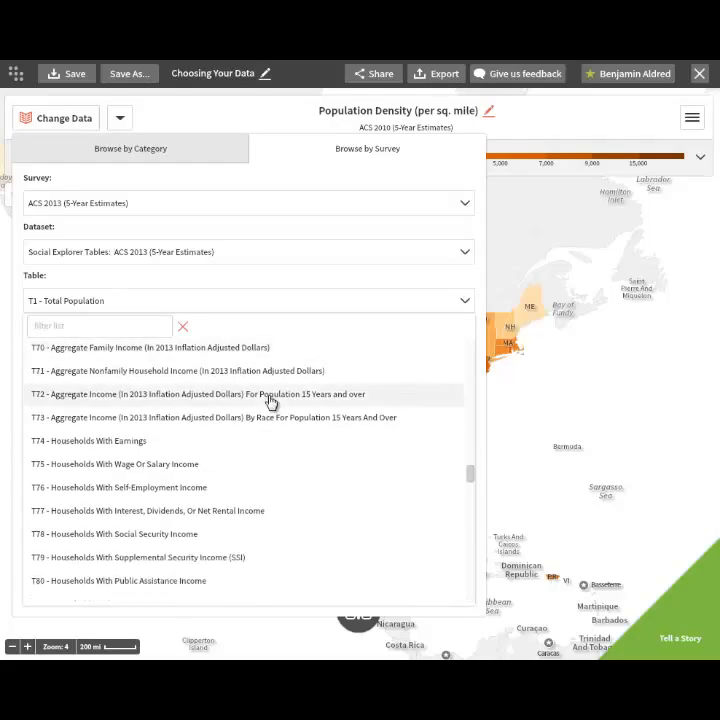
{"action": "scroll", "scroll_direction": "down", "scroll_amount": 3}
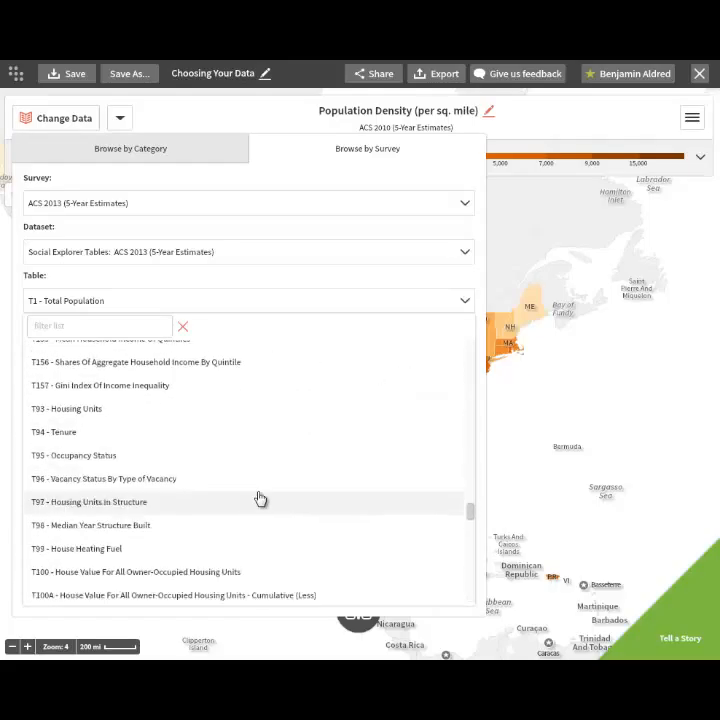
{"action": "scroll", "scroll_direction": "down", "scroll_amount": 3}
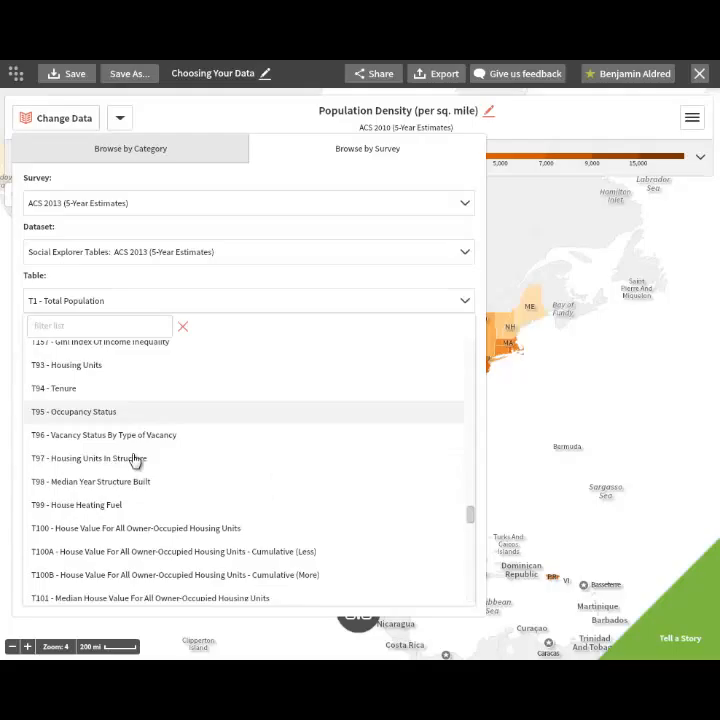
{"action": "scroll", "scroll_direction": "down", "scroll_amount": 3}
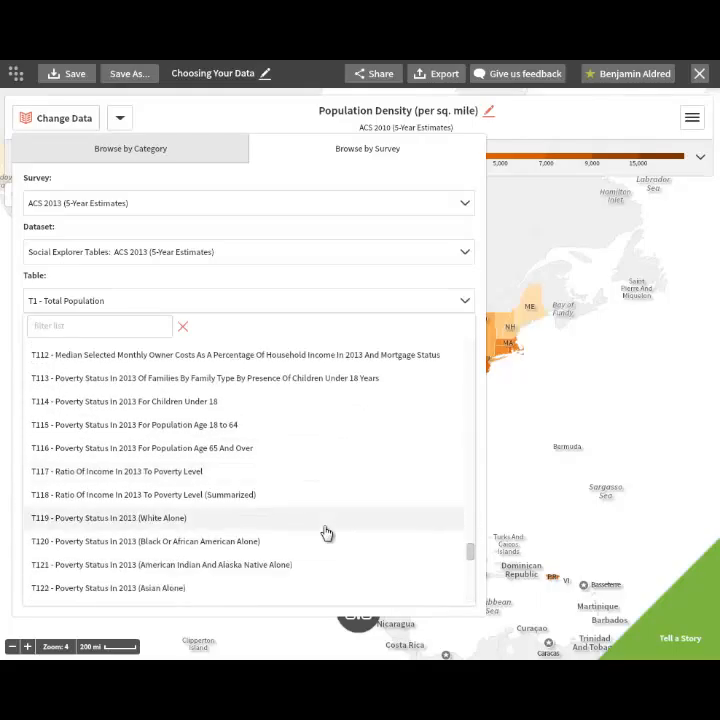
{"action": "scroll", "scroll_direction": "down", "scroll_amount": 3}
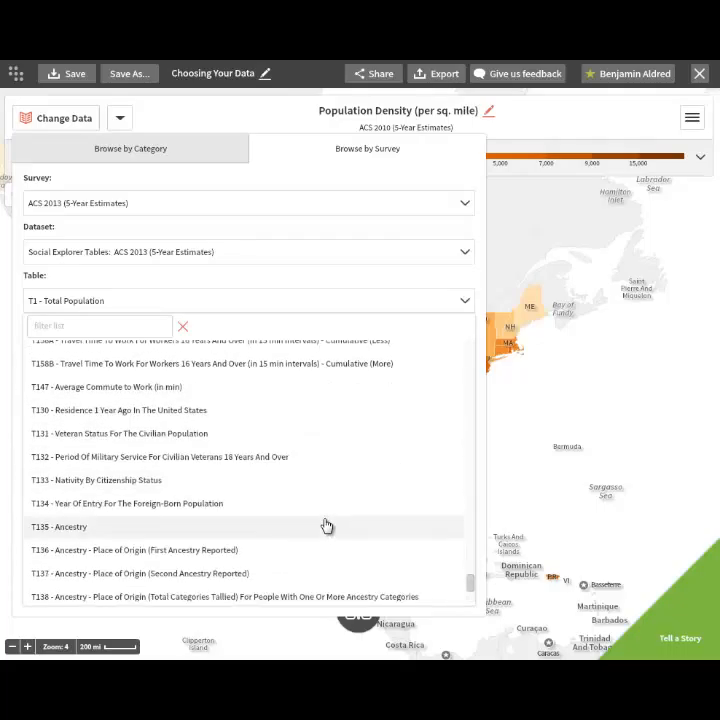
{"action": "scroll", "scroll_direction": "down", "scroll_amount": 3}
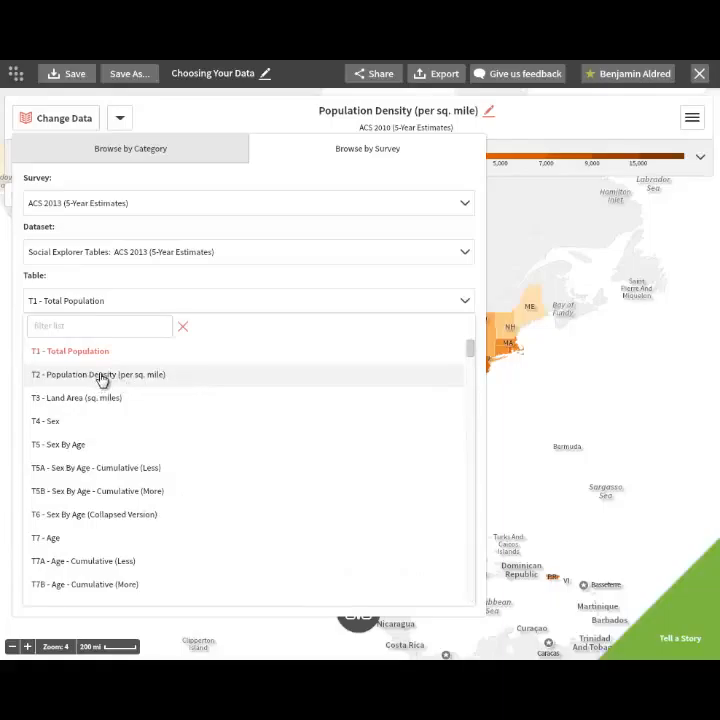
{"action": "left_click", "coordinate": [98, 374]}
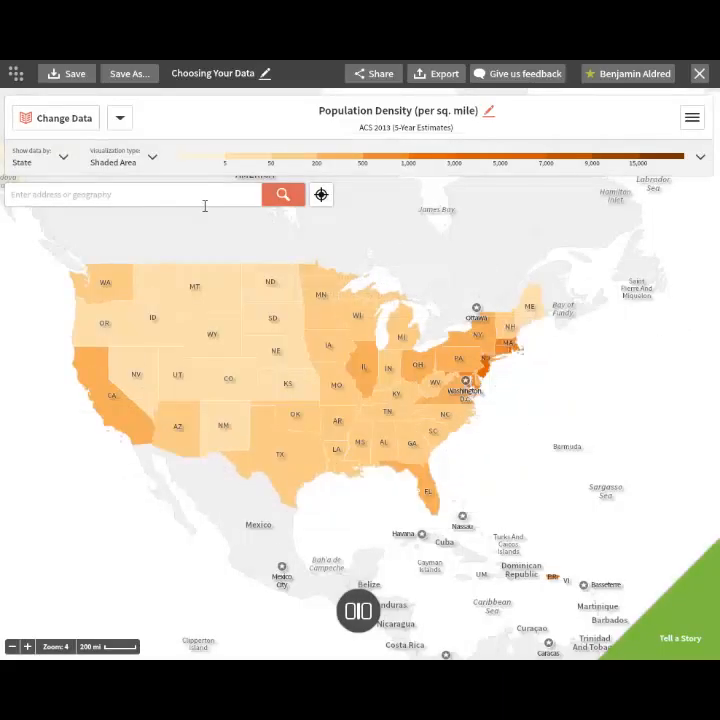
{"action": "mouse_move", "coordinate": [556, 496]}
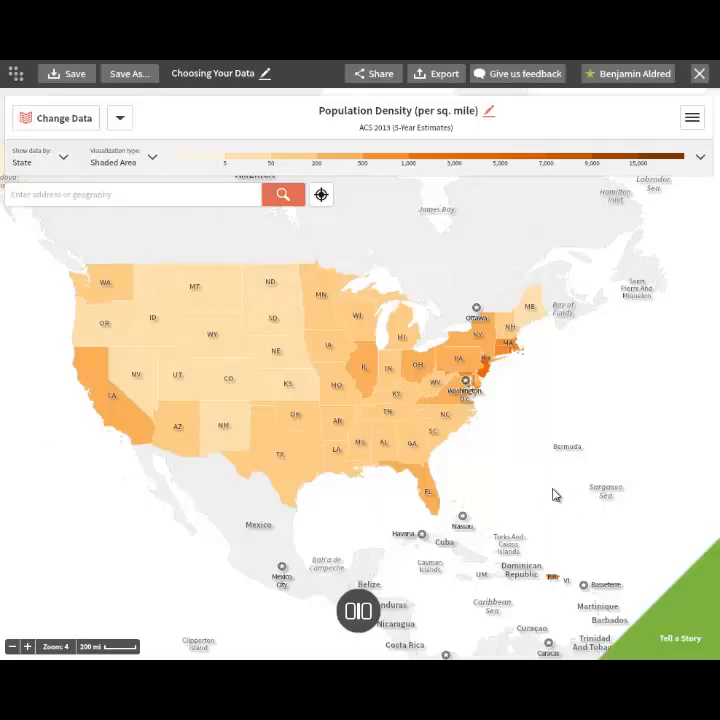
{"action": "left_click", "coordinate": [66, 72]}
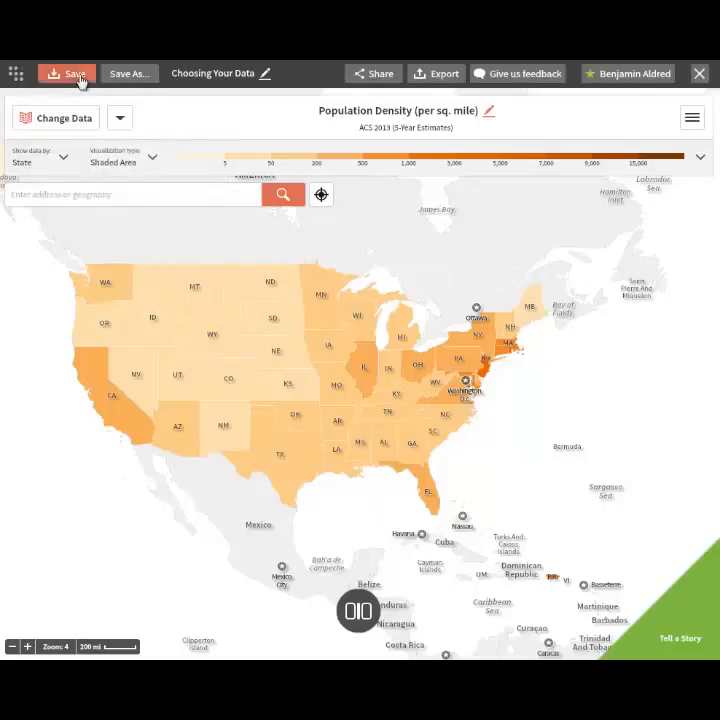
Step: Save the map with the ACS 2013 population density data
{"action": "left_click", "coordinate": [68, 72]}
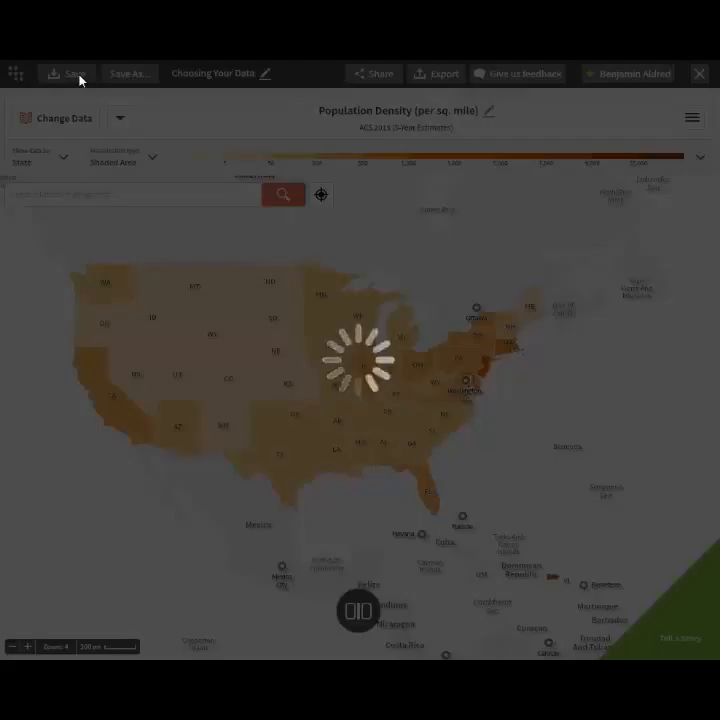
{"action": "left_click", "coordinate": [66, 72]}
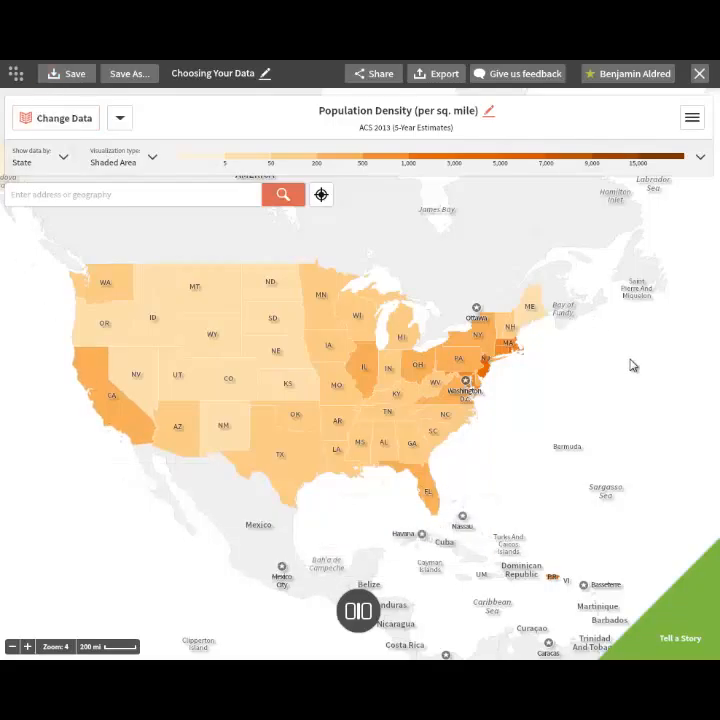
{"action": "mouse_move", "coordinate": [628, 250]}
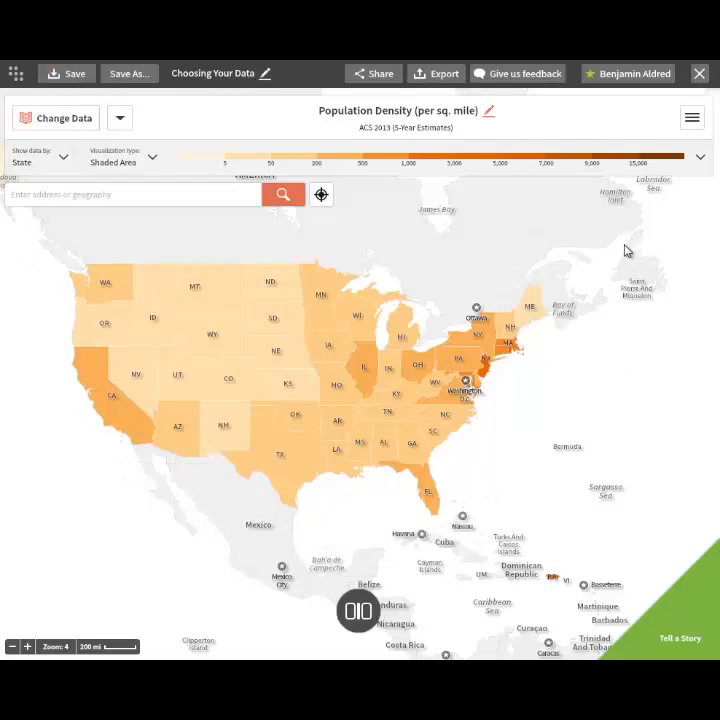